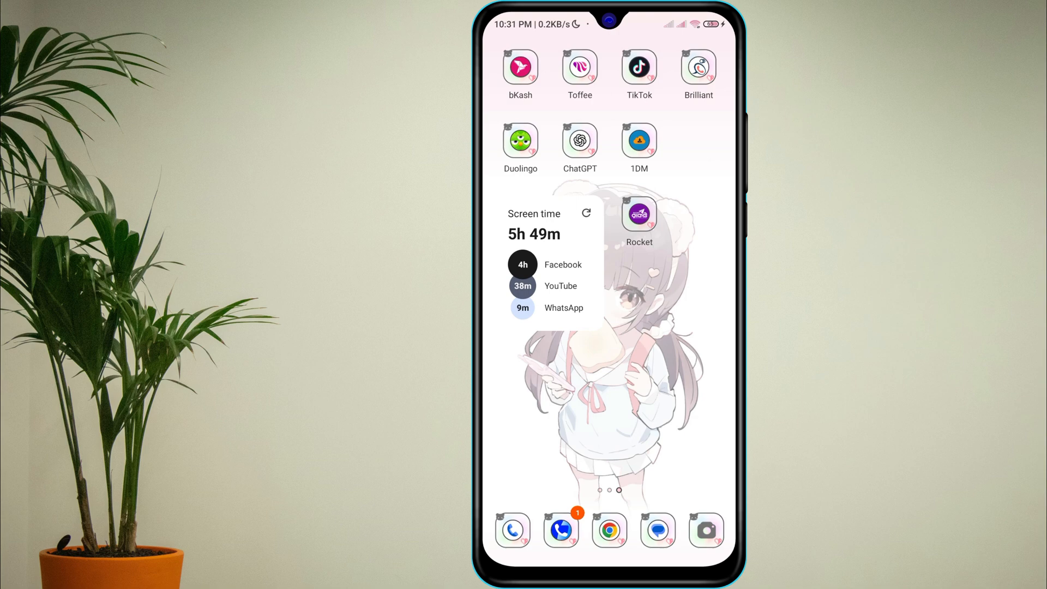
Swipe across the home pages toward the page holding the Settings icon.
{"action": "scroll", "scroll_direction": "left", "scroll_amount": 3}
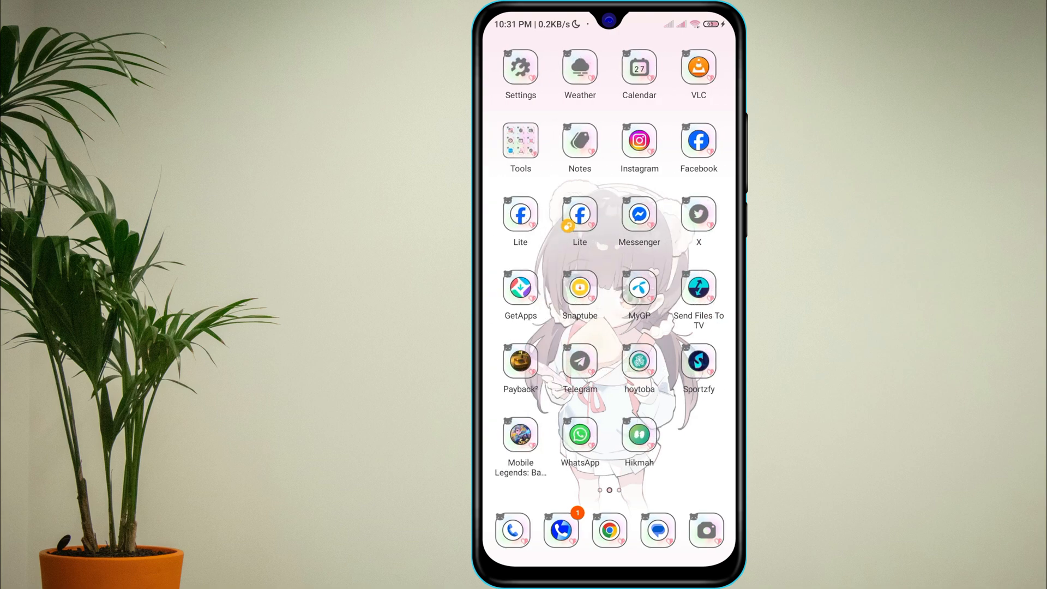
{"action": "scroll", "scroll_direction": "left", "scroll_amount": 3}
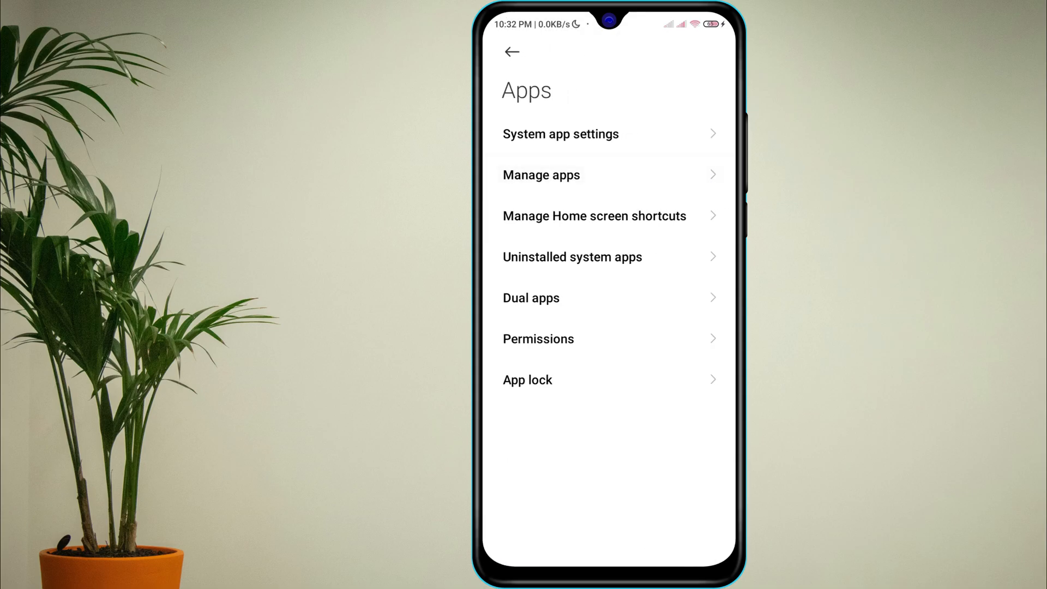
From Manage apps, select WhatsApp and scroll through its granted and denied permissions.
{"action": "left_click", "coordinate": [541, 175]}
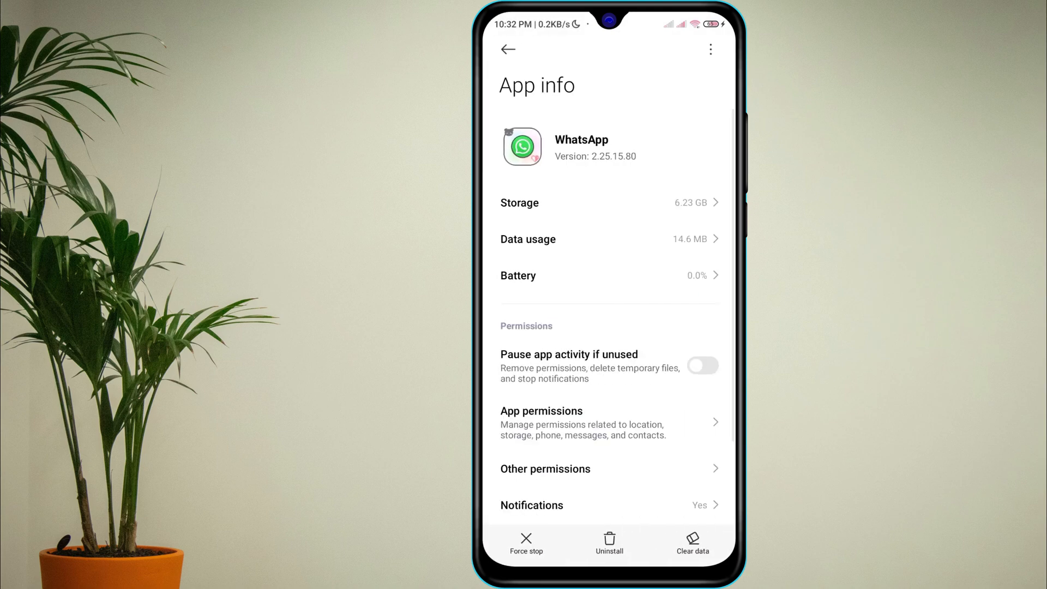
{"action": "left_click", "coordinate": [541, 422]}
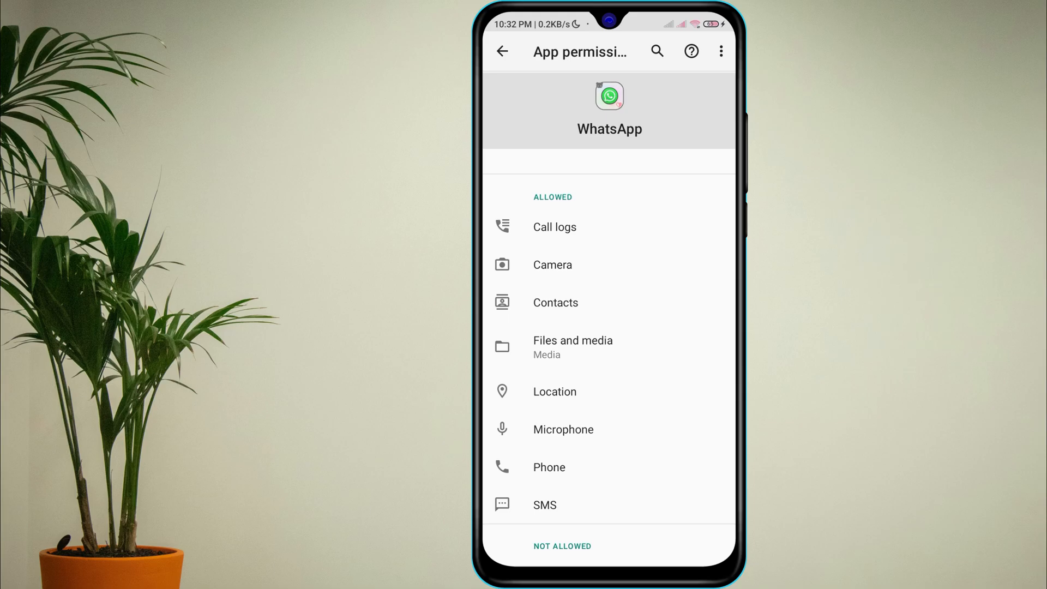
{"action": "scroll", "scroll_direction": "down", "scroll_amount": 3}
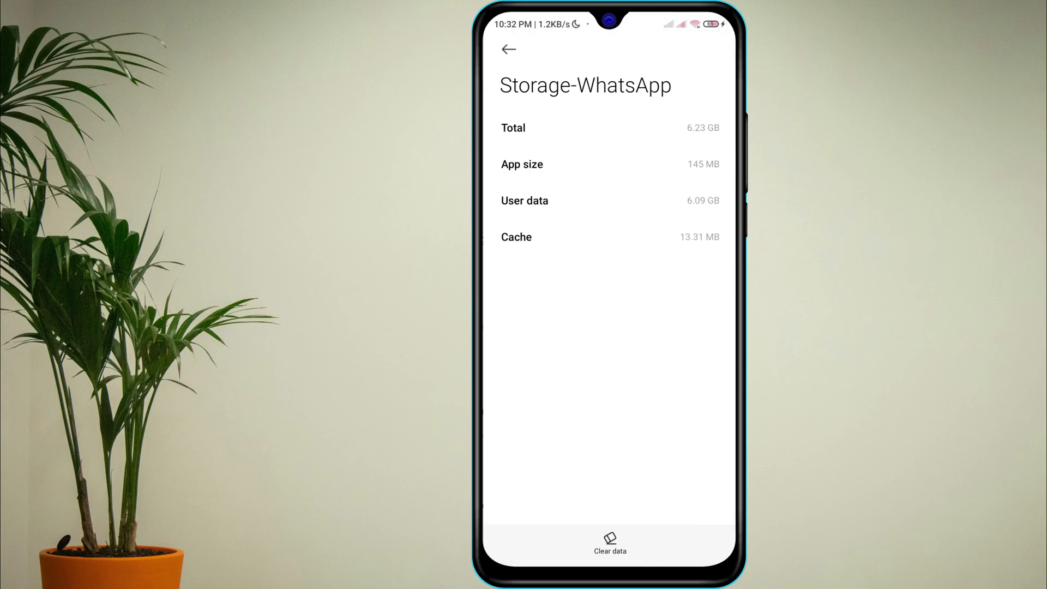
Clear WhatsApp's cached files via Clear data and return to its App info page.
{"action": "left_click", "coordinate": [609, 547]}
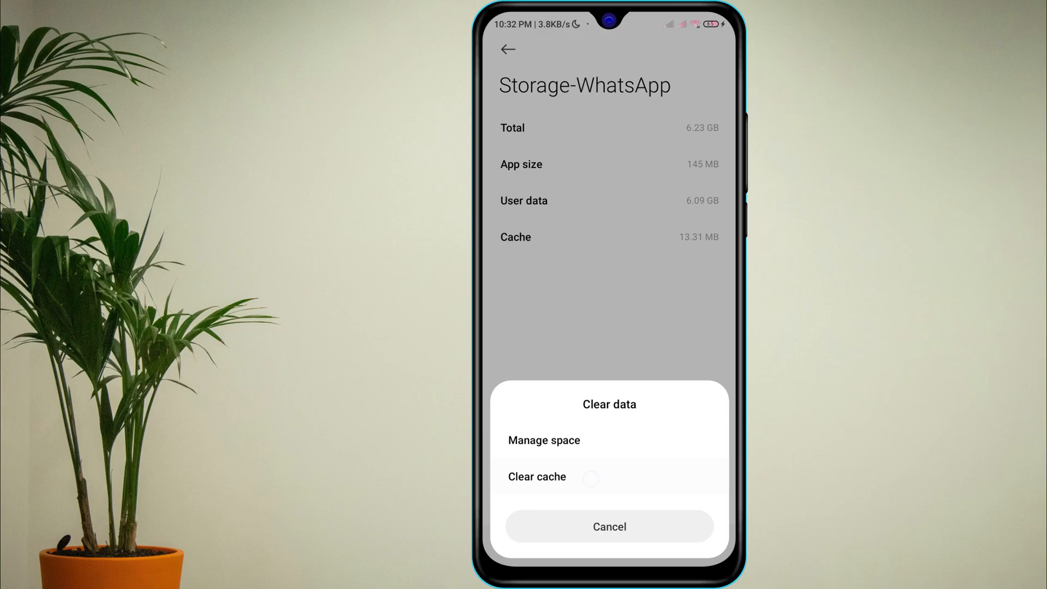
{"action": "left_click", "coordinate": [609, 525]}
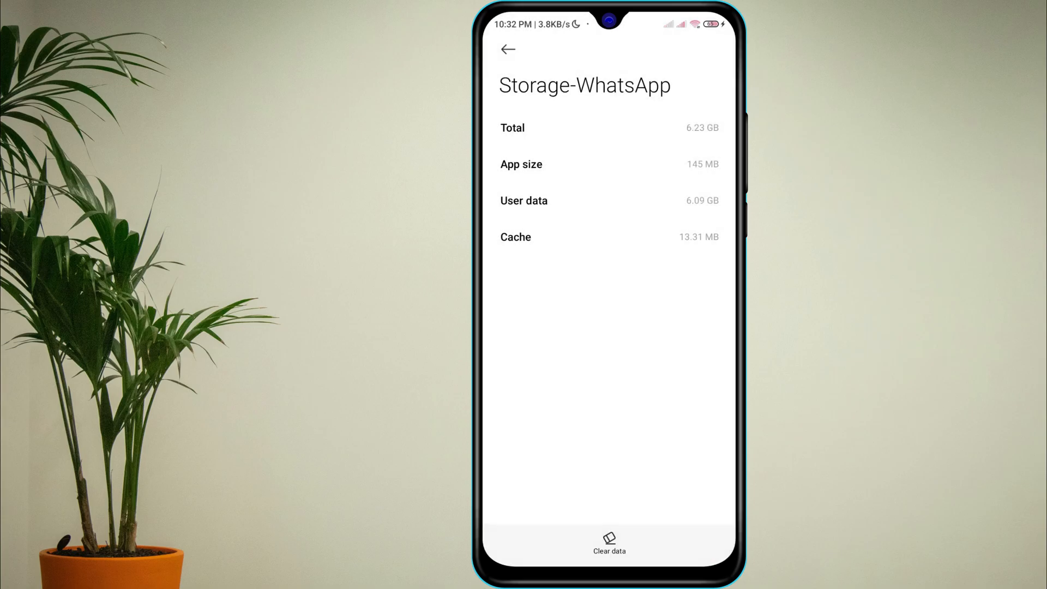
{"action": "left_click", "coordinate": [507, 49]}
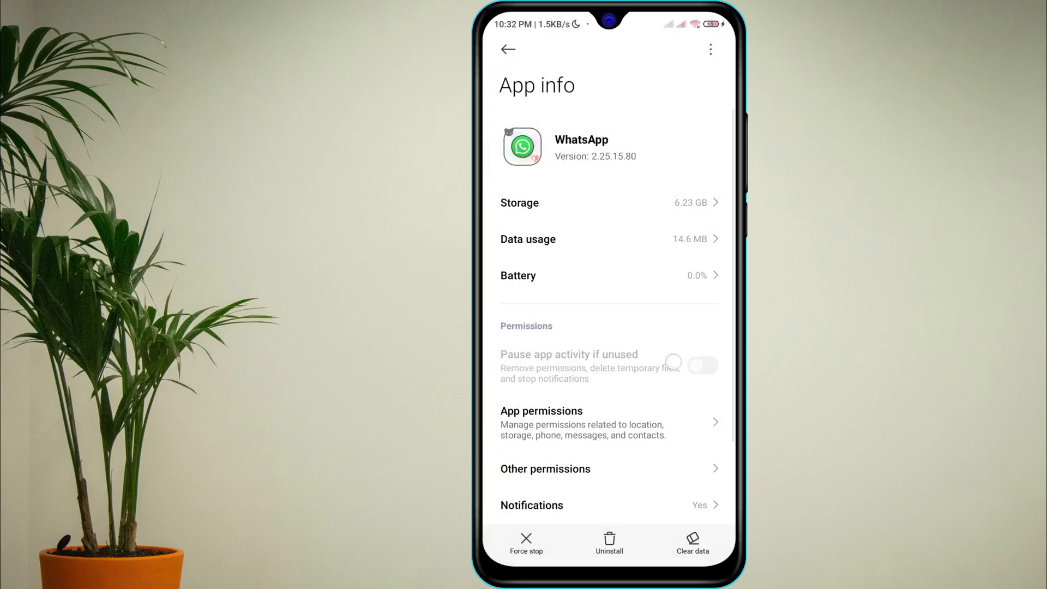
{"action": "scroll", "scroll_direction": "down", "scroll_amount": 3}
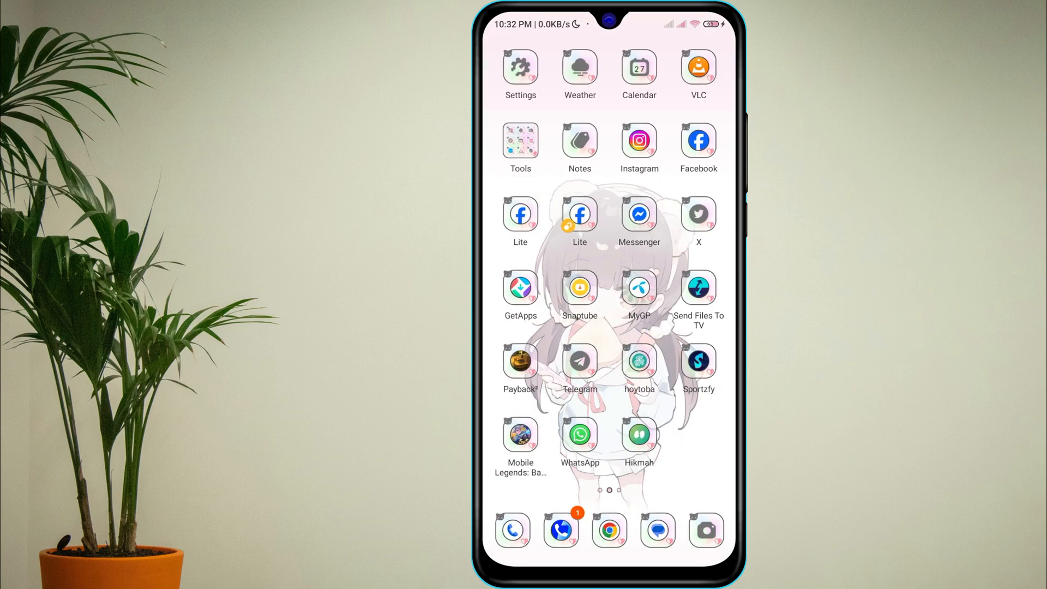
Swipe through the launcher pages to reach the one with Play Store.
{"action": "scroll", "scroll_direction": "left", "scroll_amount": 3}
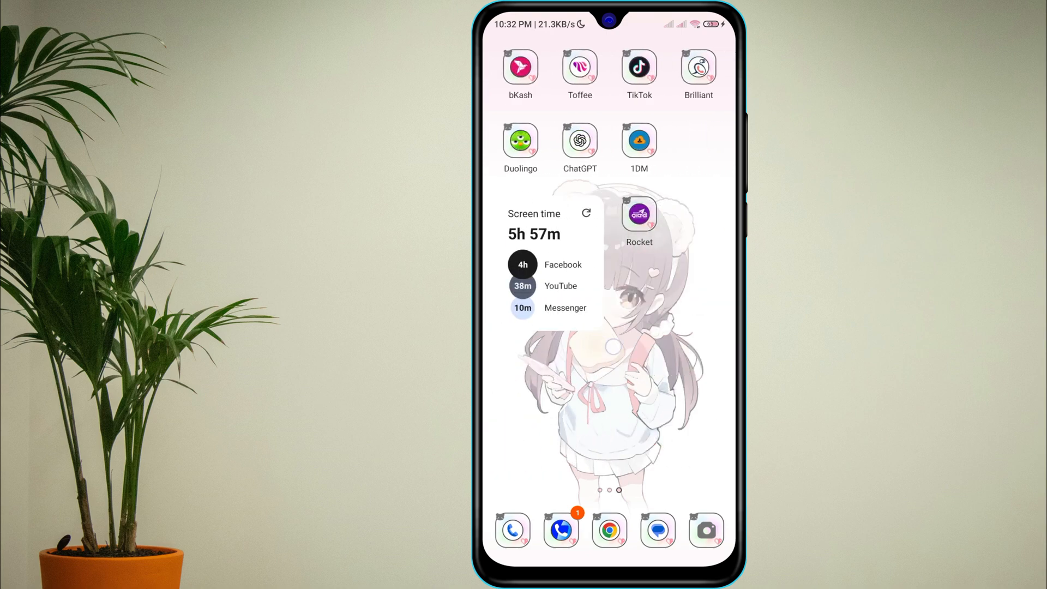
{"action": "scroll", "scroll_direction": "left", "scroll_amount": 3}
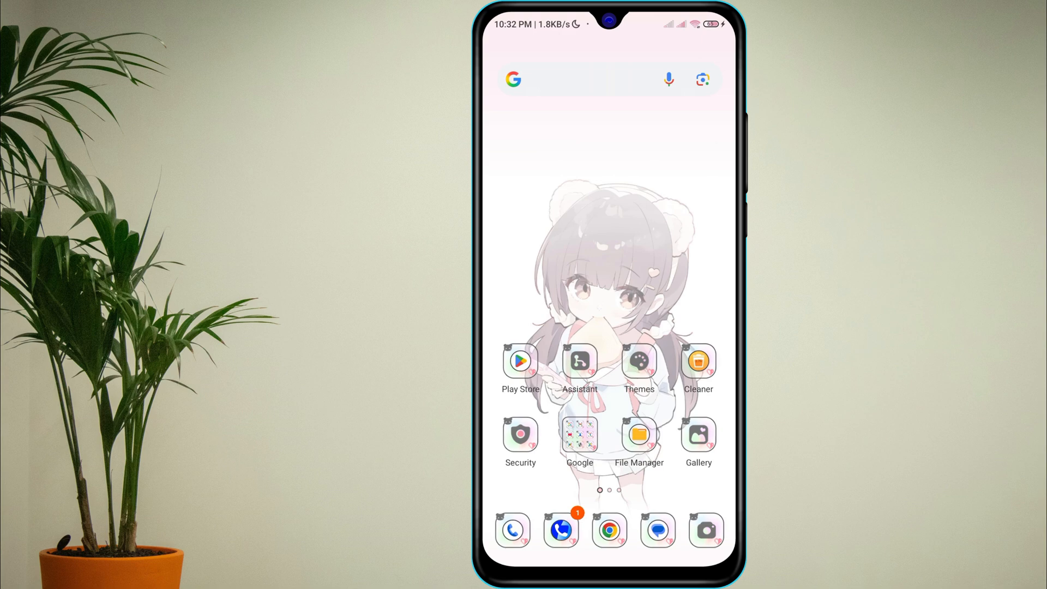
Check WhatsApp Messenger's Play Store listing shows Open, then return to the home screen.
{"action": "left_click", "coordinate": [520, 361]}
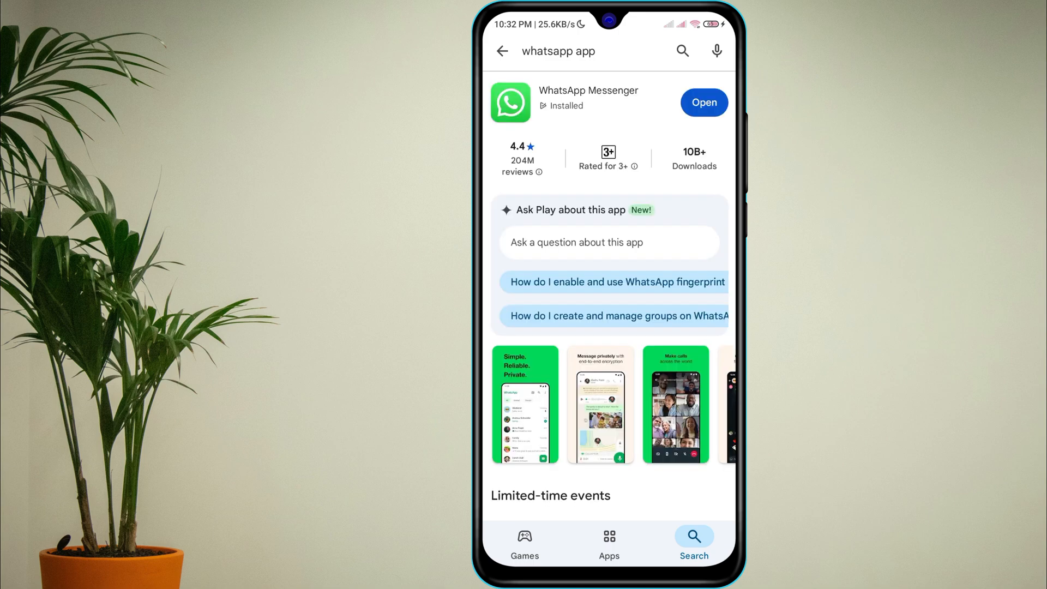
{"action": "key", "text": "home"}
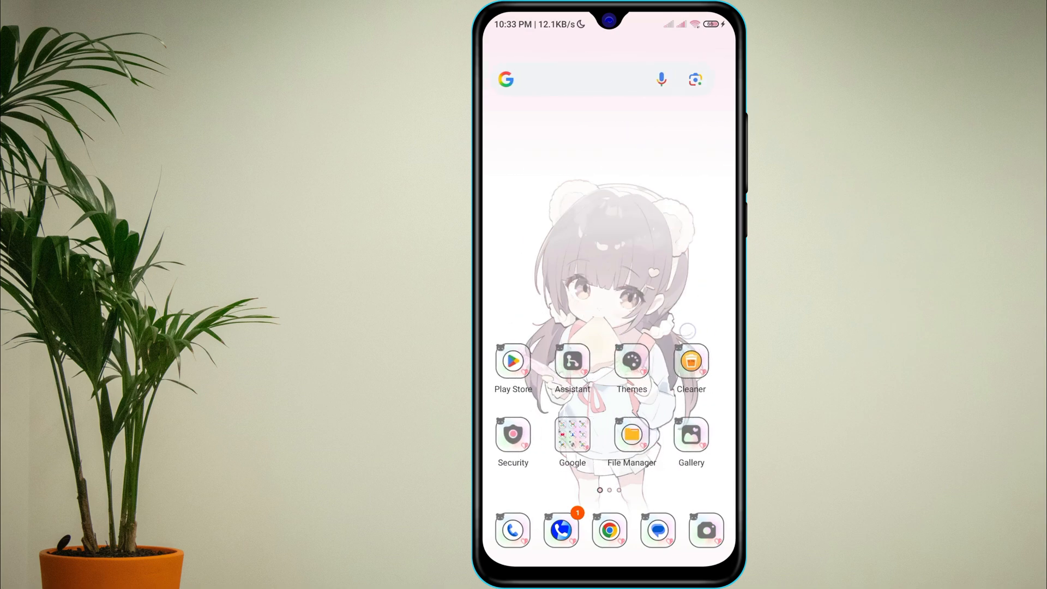
{"action": "scroll", "scroll_direction": "left", "scroll_amount": 3}
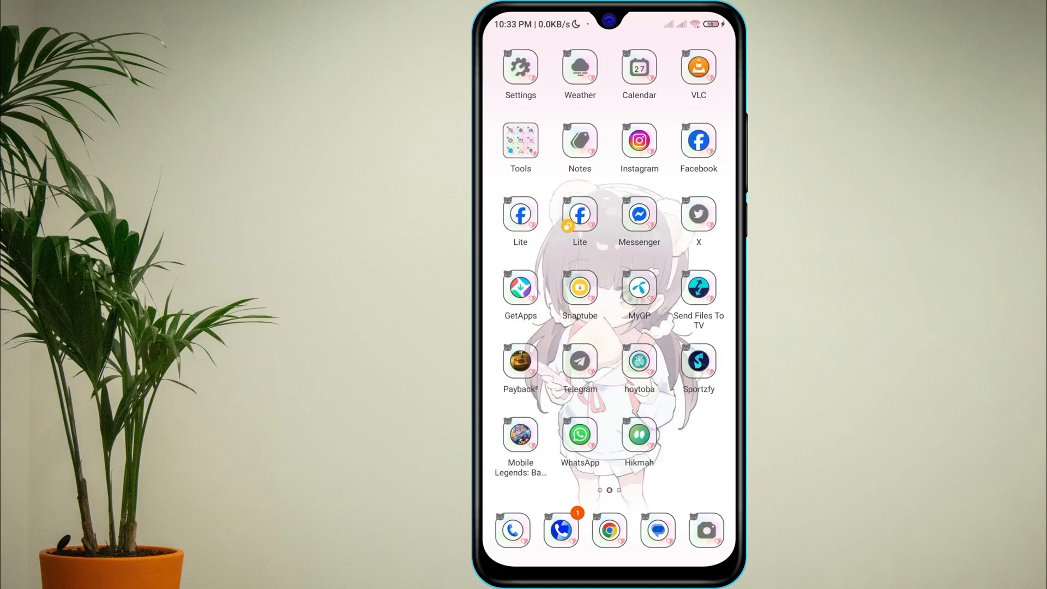